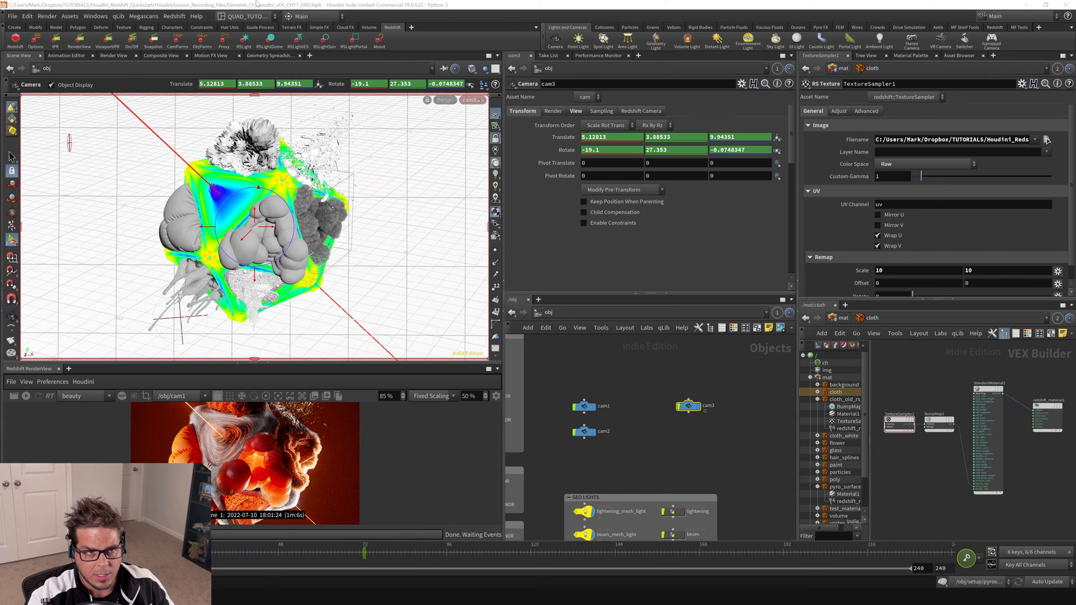
Add an Animation Editor pane below the 3D scene view for cam3's channels
left_click(246, 15)
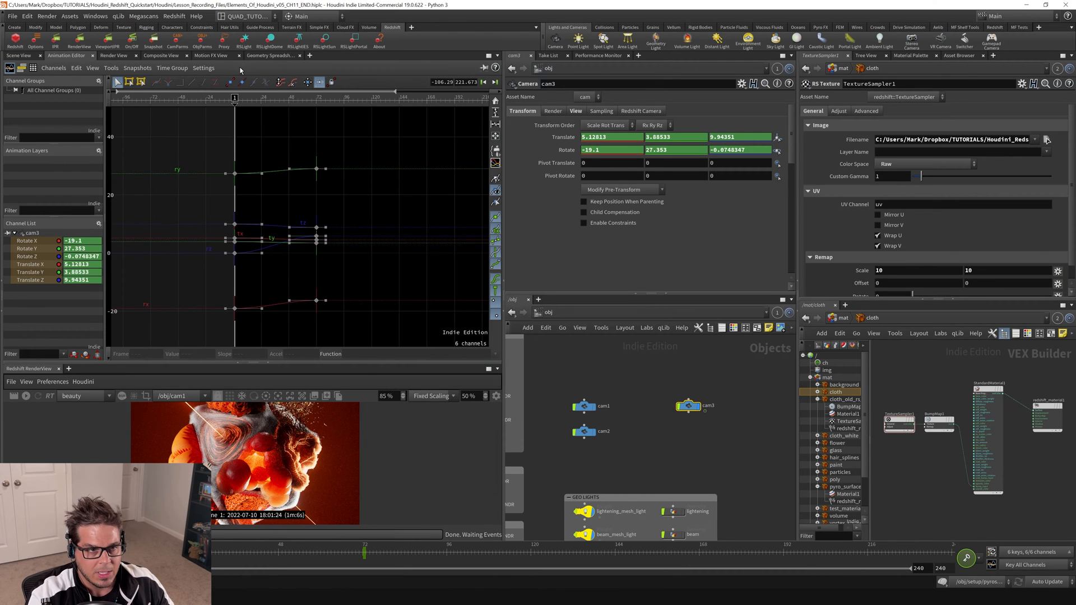
left_click(19, 56)
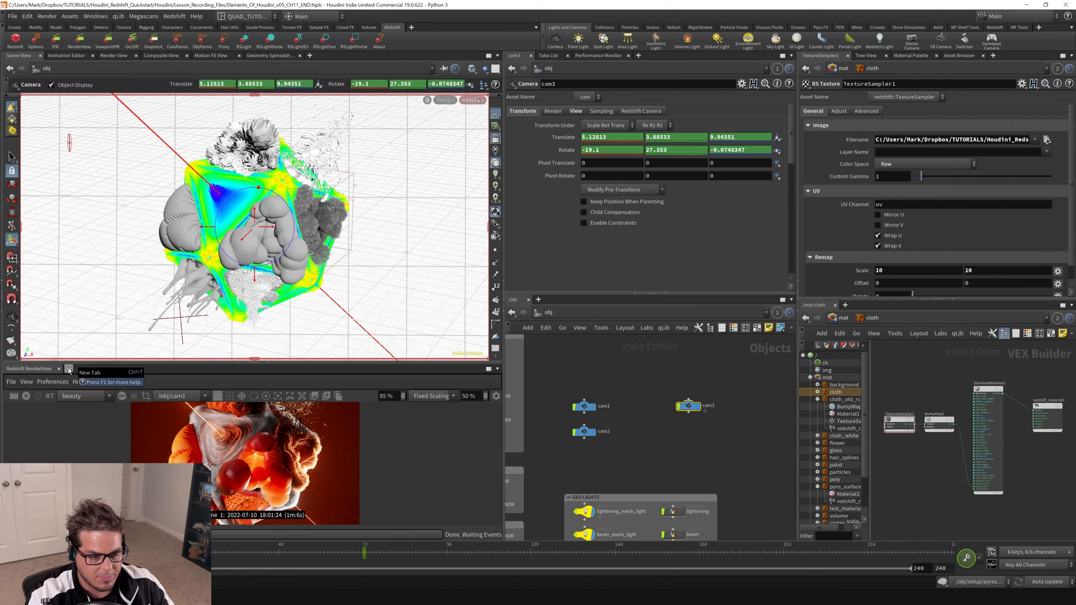
left_click(87, 378)
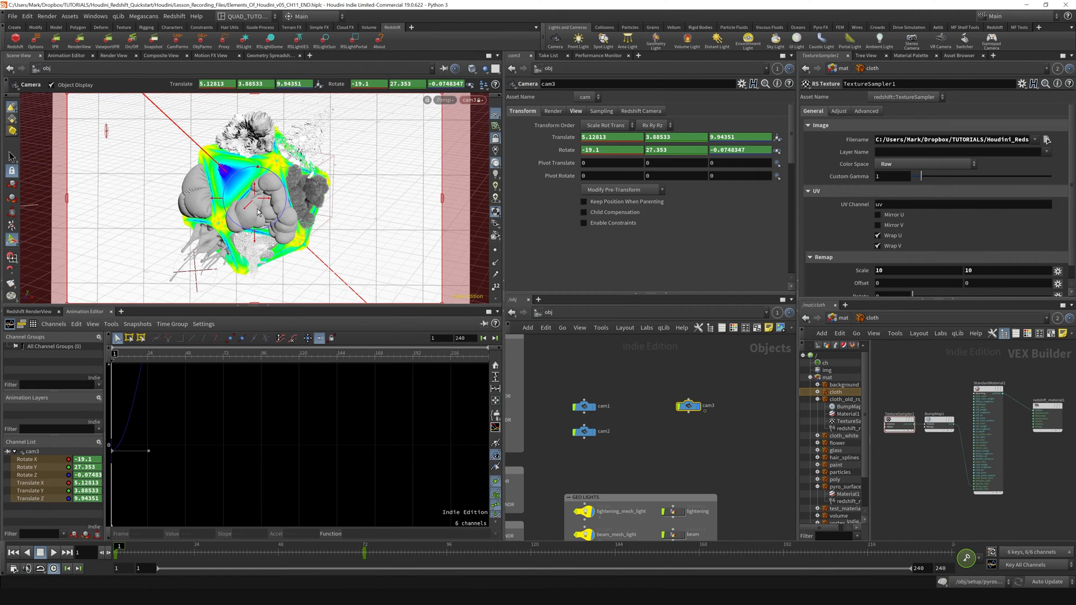
mouse_move(130, 420)
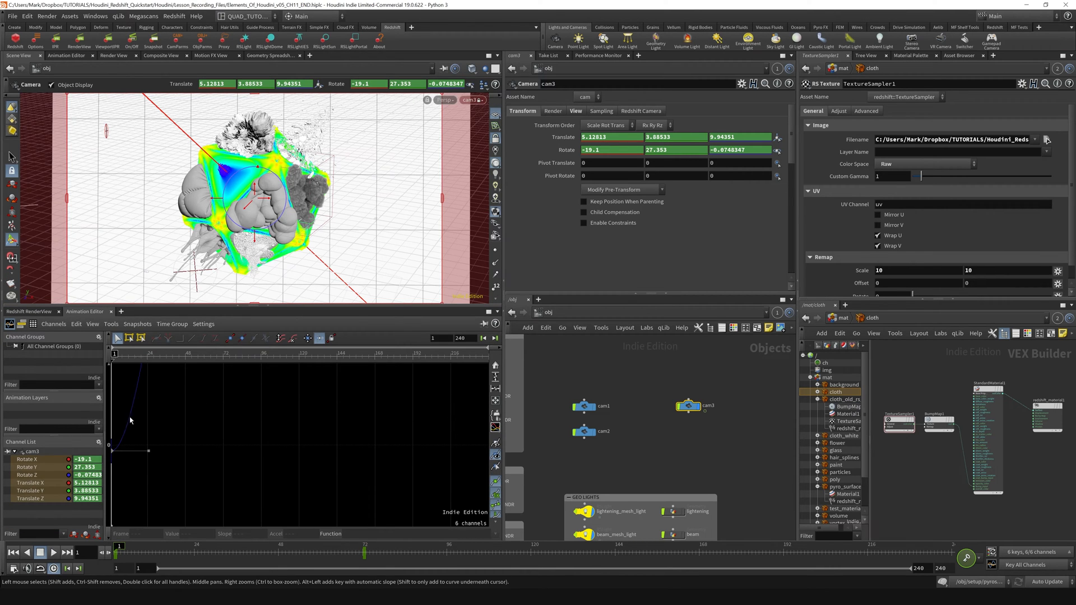
mouse_move(250, 414)
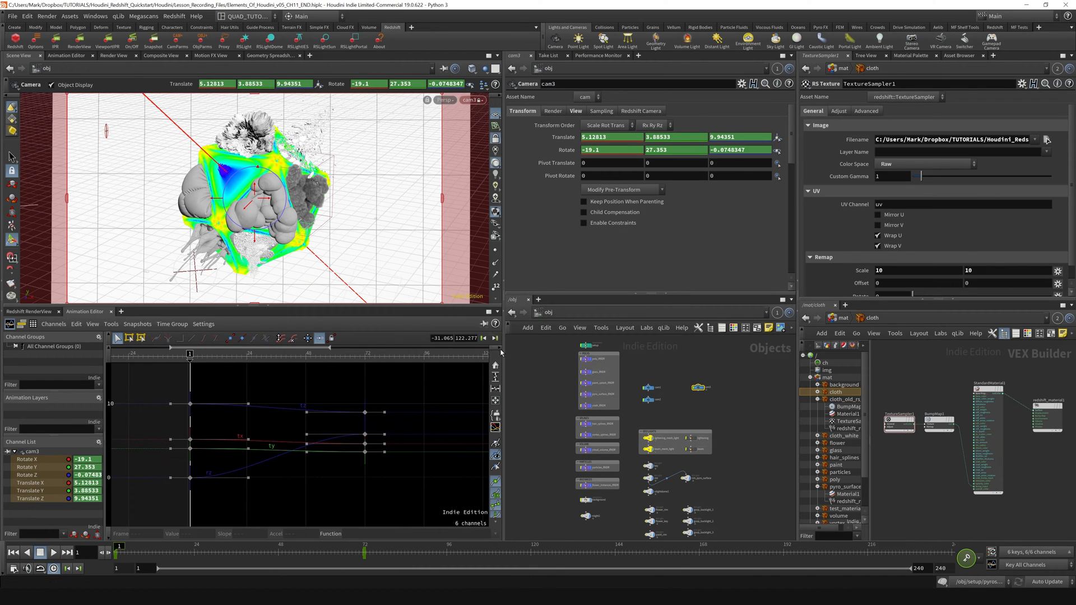
mouse_move(495, 366)
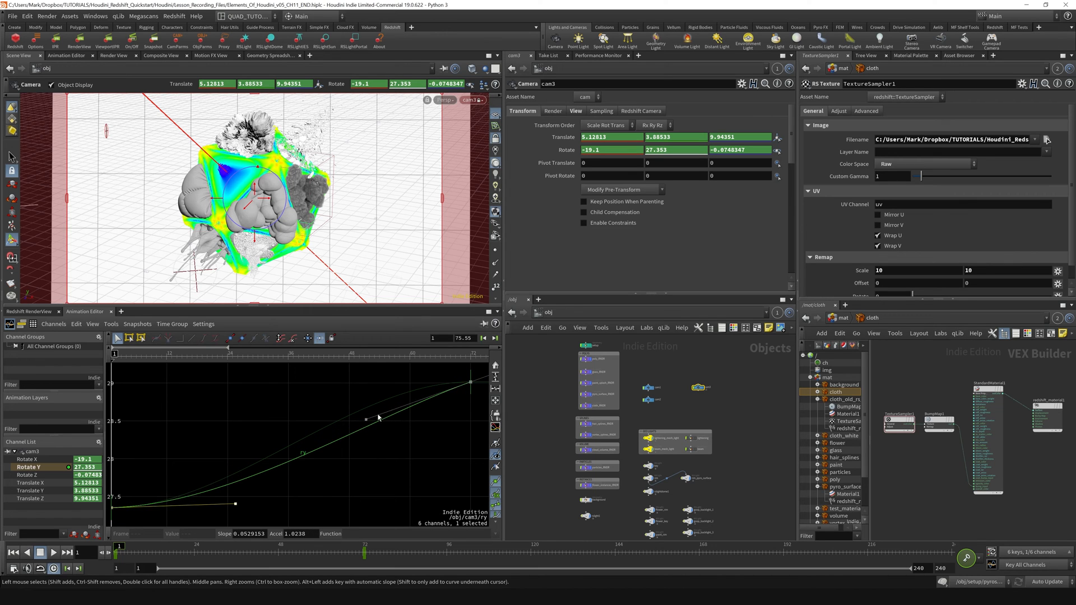
Select the keys on cam3's Rotate Y curve so it can be set to linear
left_click(472, 379)
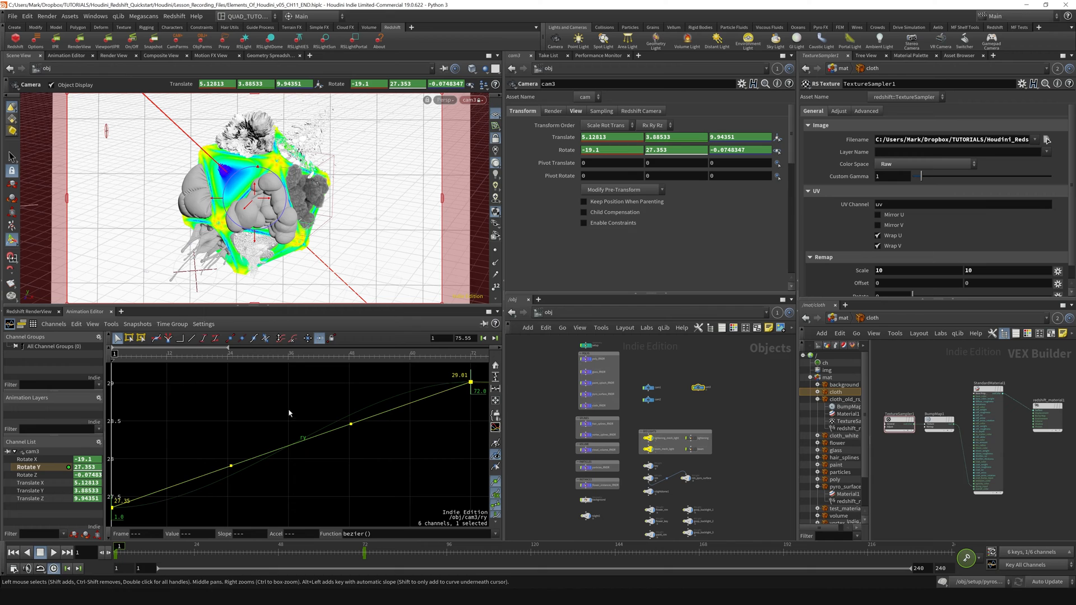
mouse_move(293, 481)
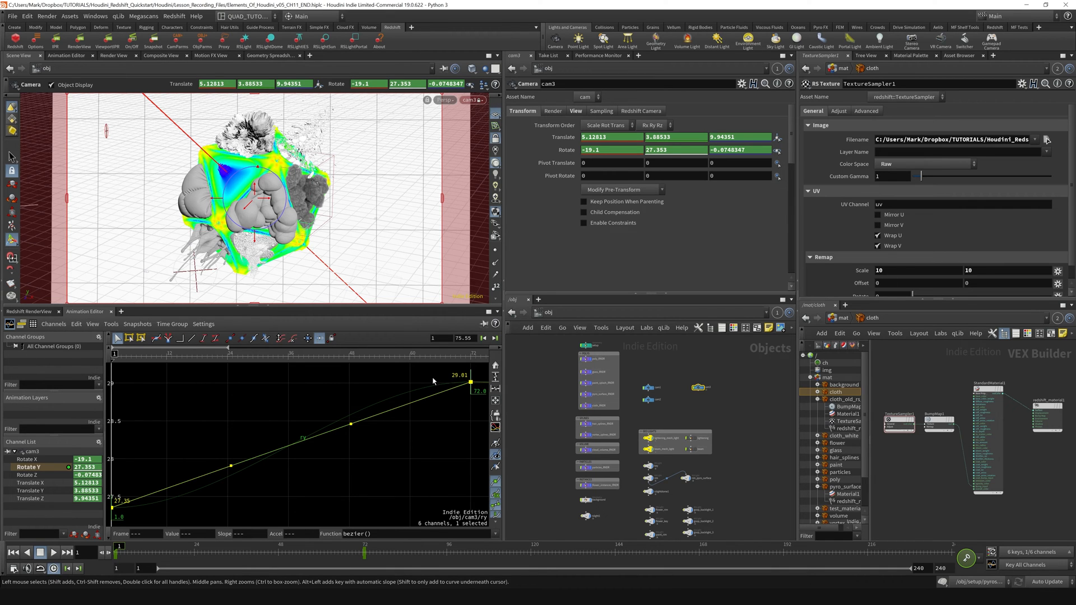
mouse_move(243, 373)
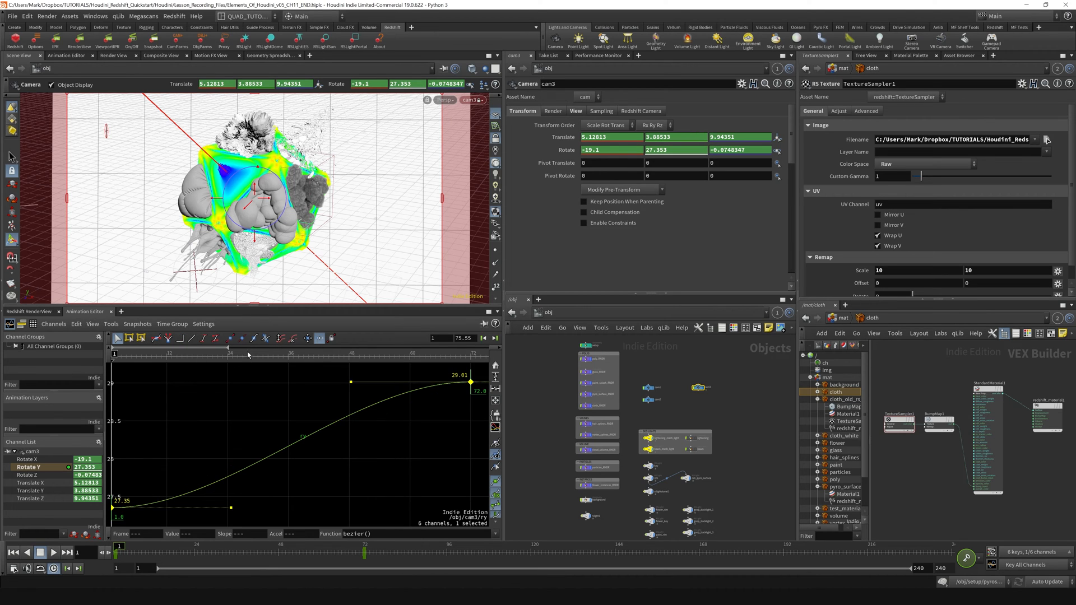
mouse_move(242, 337)
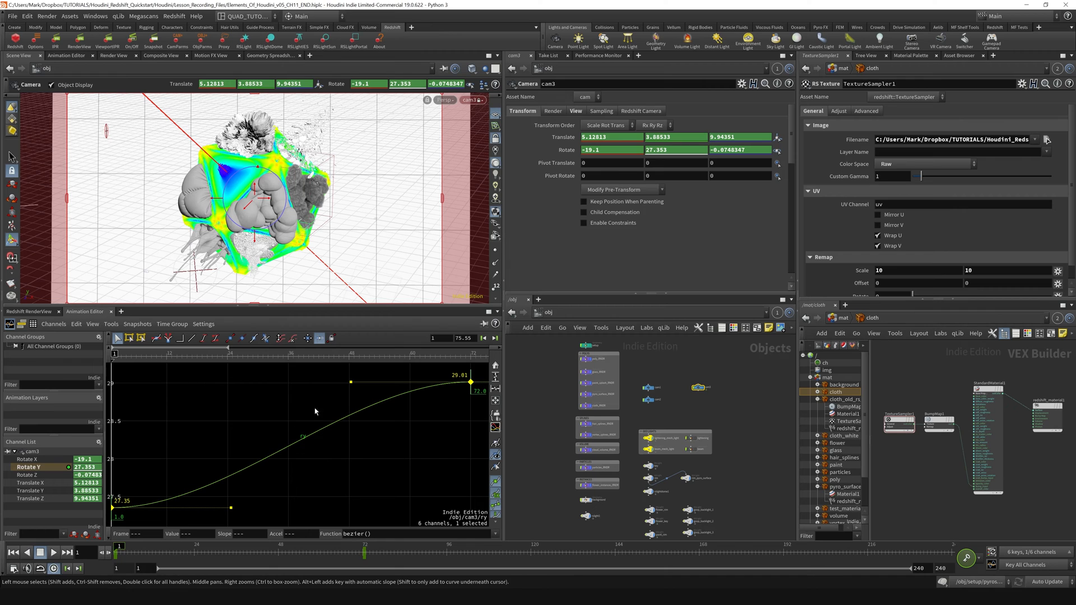
mouse_move(422, 376)
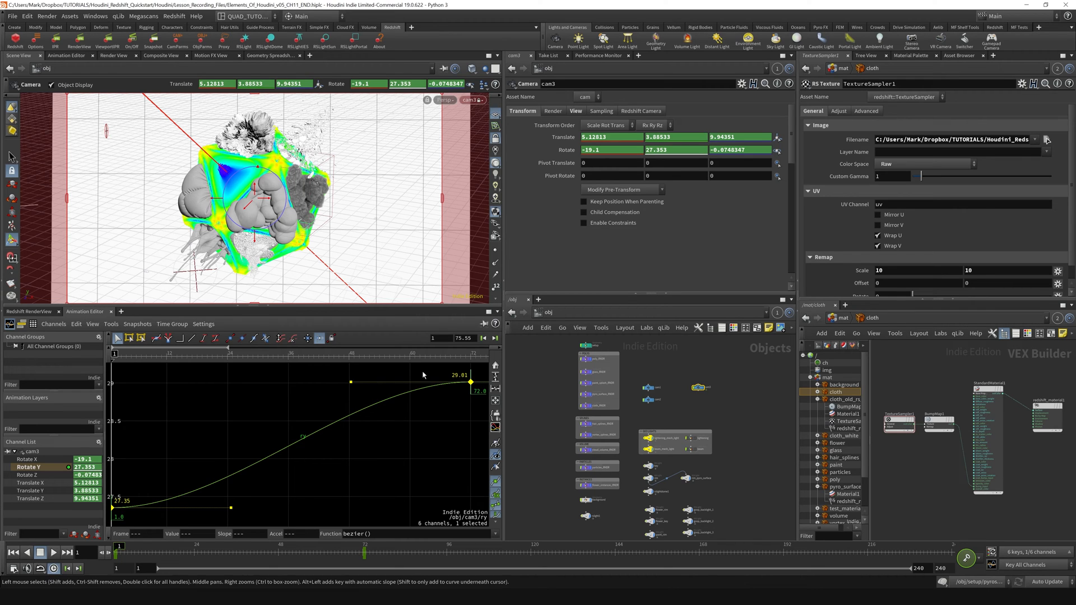
mouse_move(478, 374)
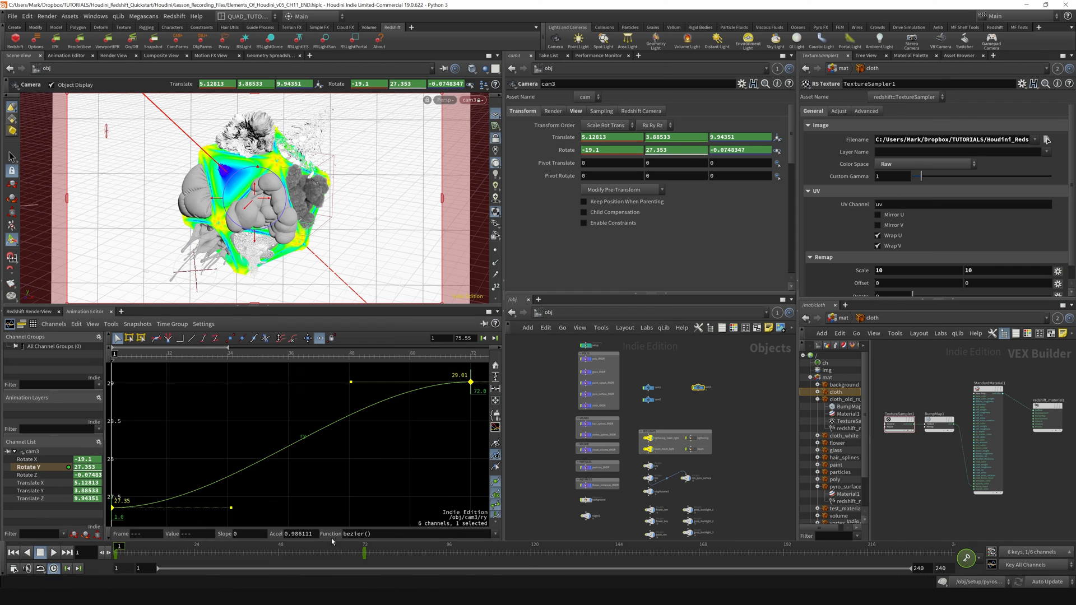
Switch the Rotate Y key's Function from bezier to another interpolation
left_click(346, 533)
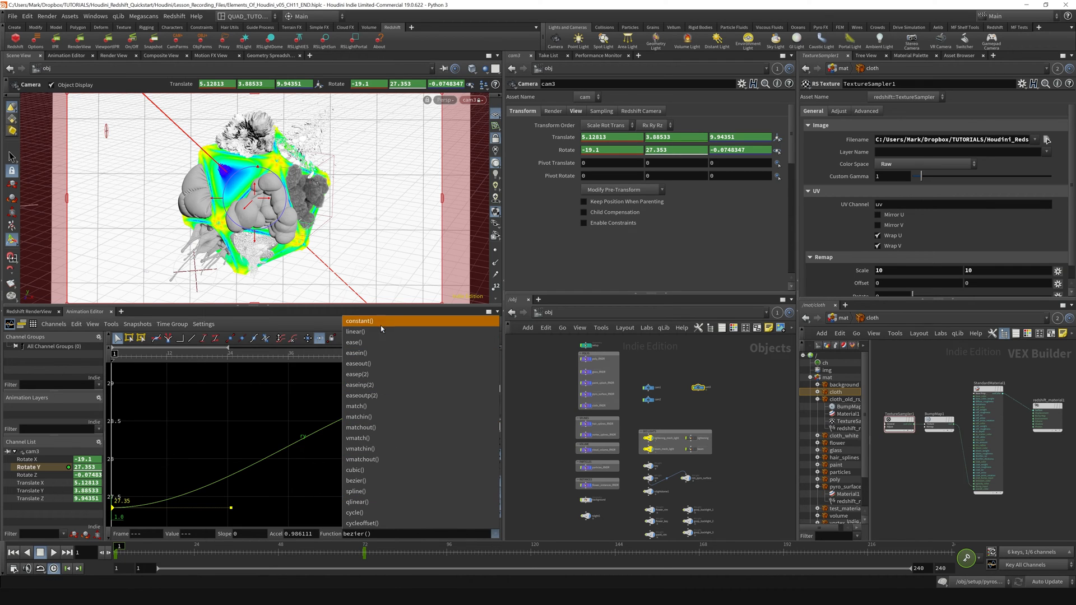
left_click(356, 332)
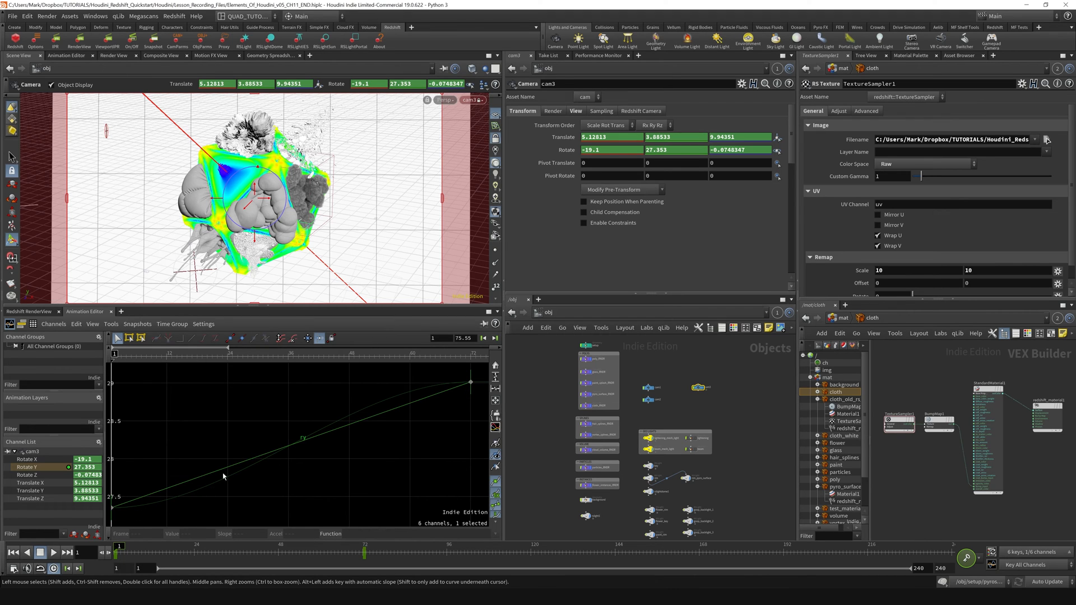
mouse_move(342, 424)
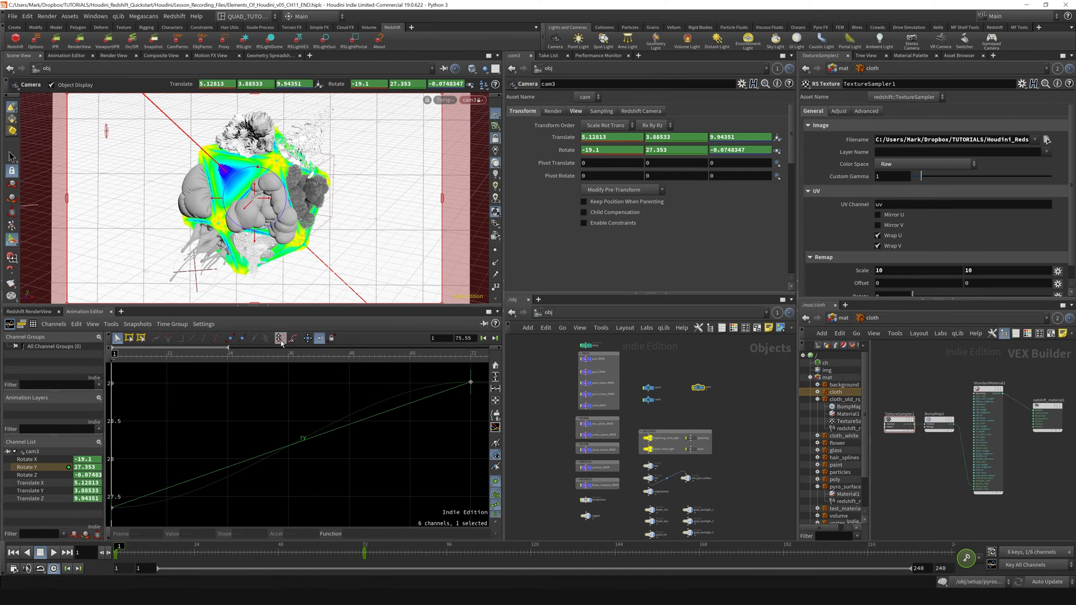
mouse_move(281, 337)
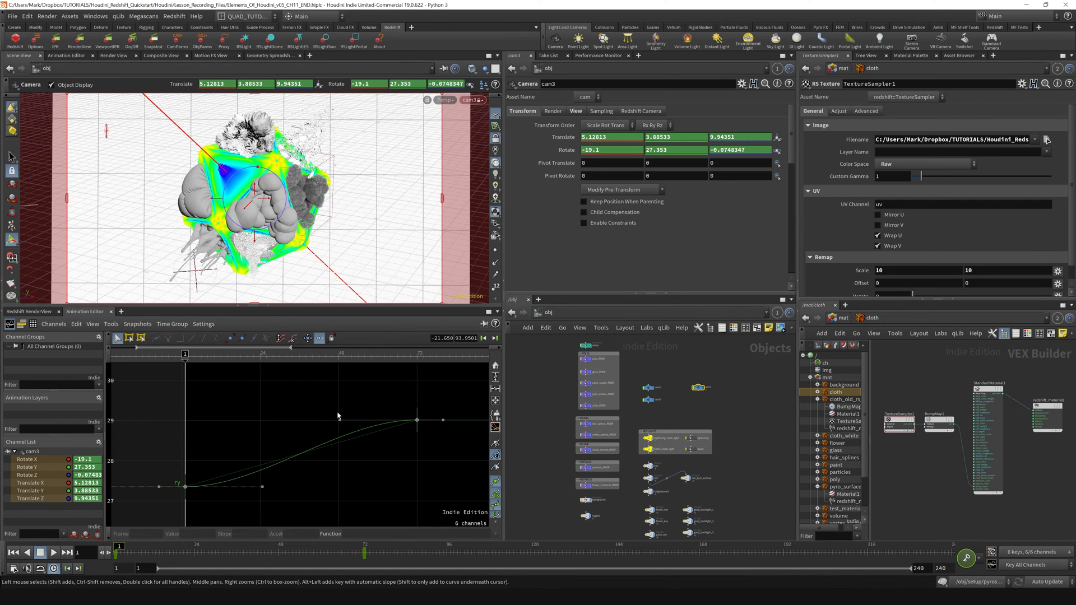
Move the Rotate Y end key along time, settling it at frame 72
left_click(417, 420)
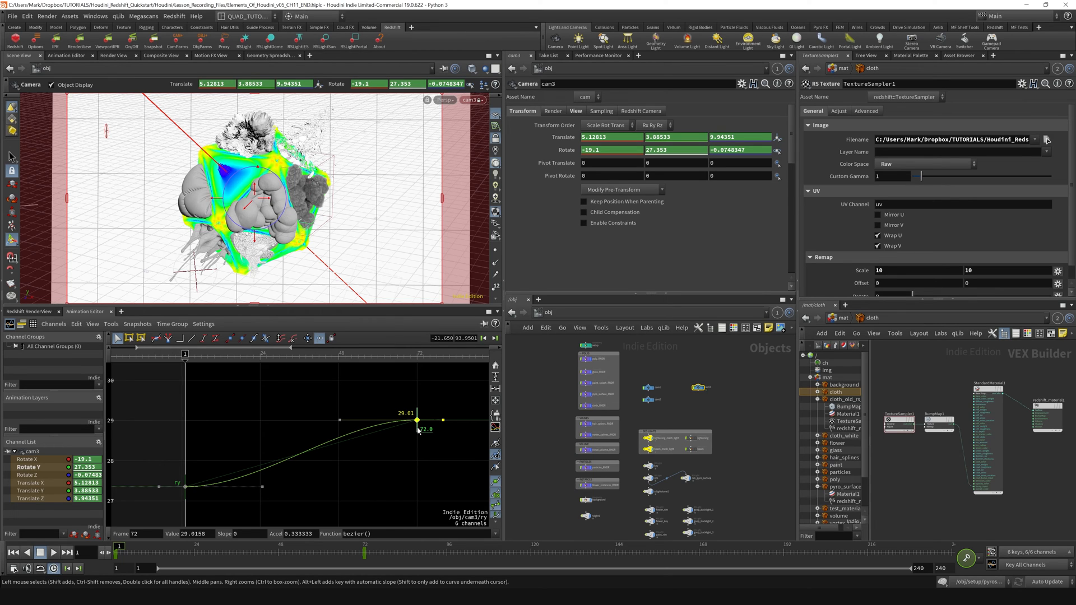
mouse_move(418, 402)
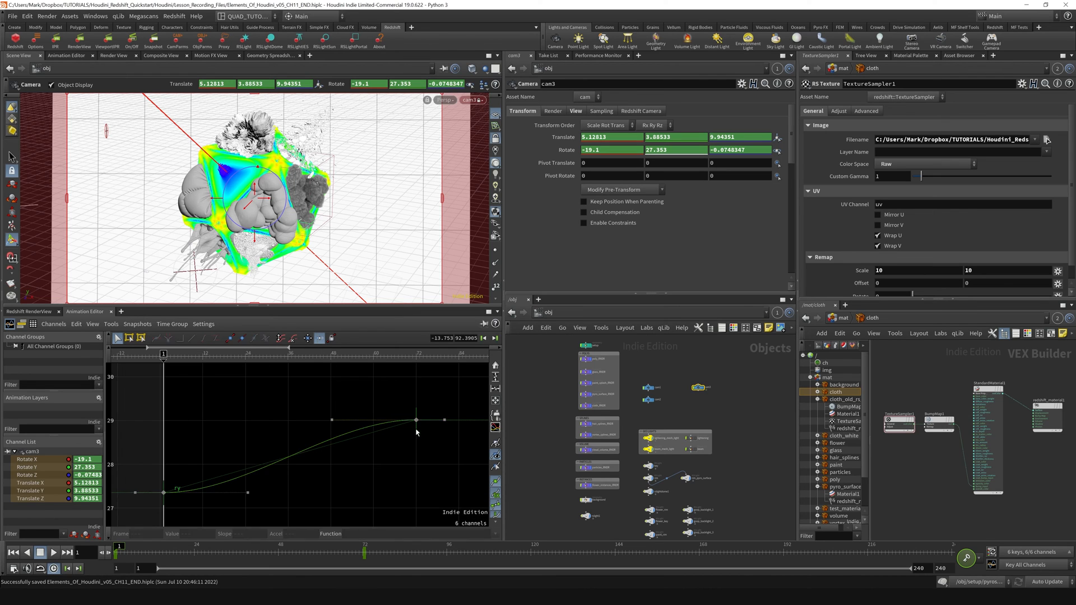
left_click_drag(415, 420, 285, 420)
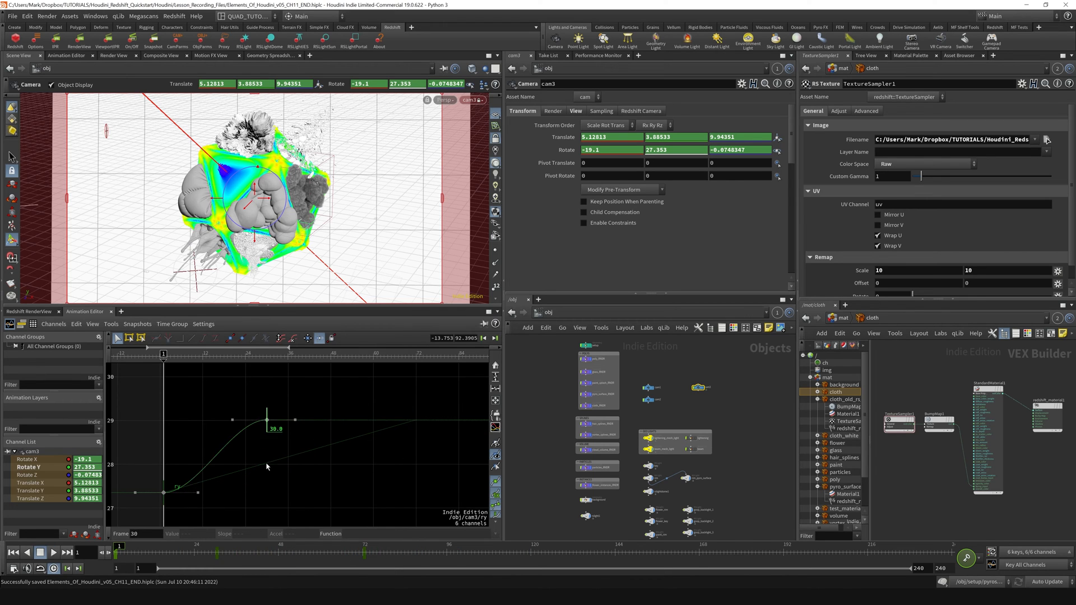
left_click_drag(266, 418, 417, 420)
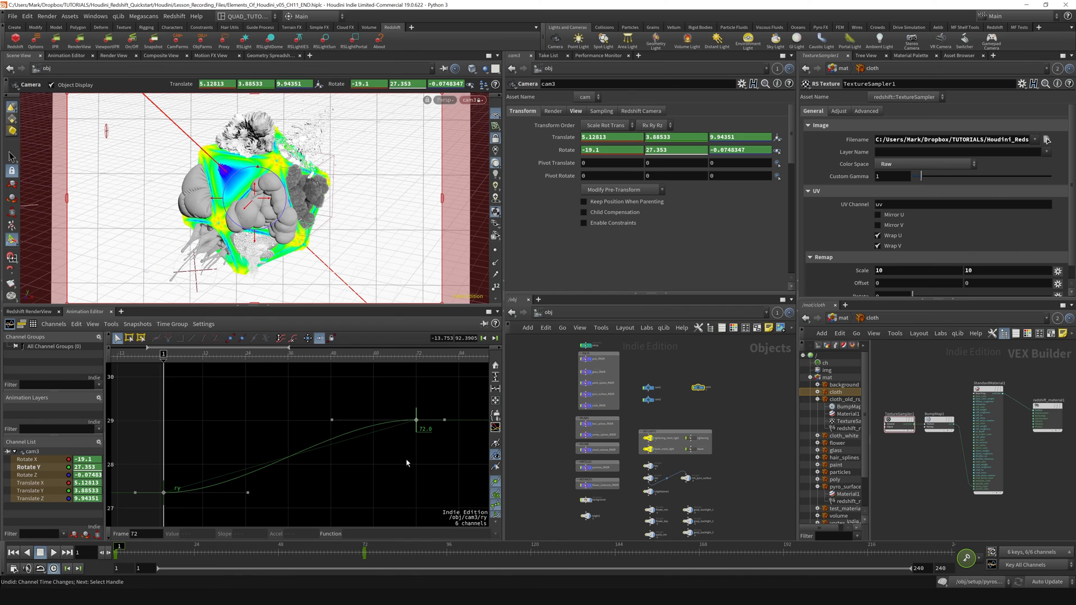
left_click(416, 420)
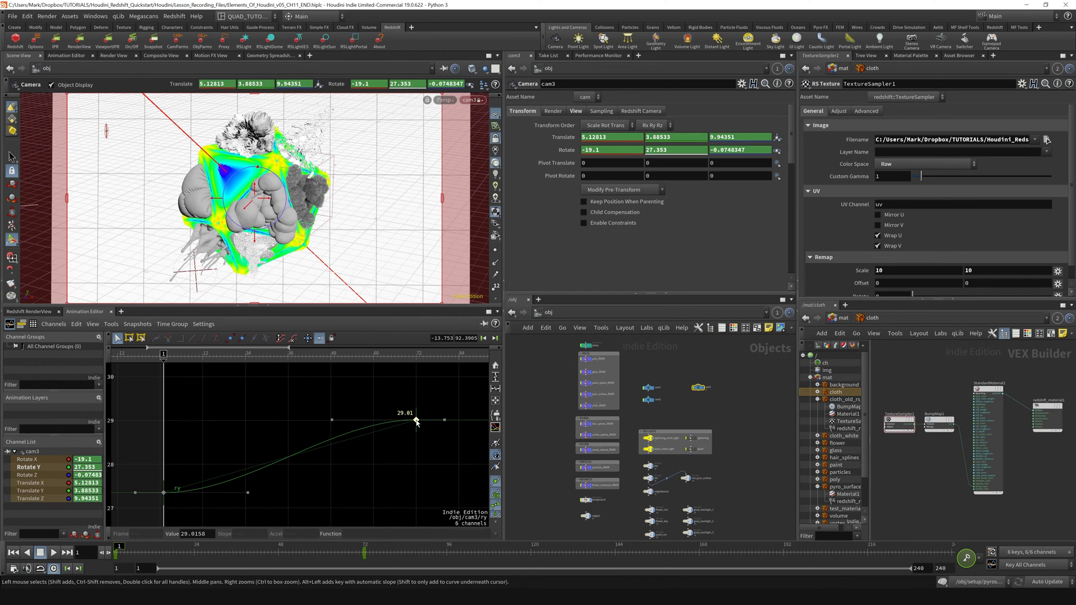
Try end-key values around 28.5, returning to 29.81
left_click_drag(416, 420, 416, 393)
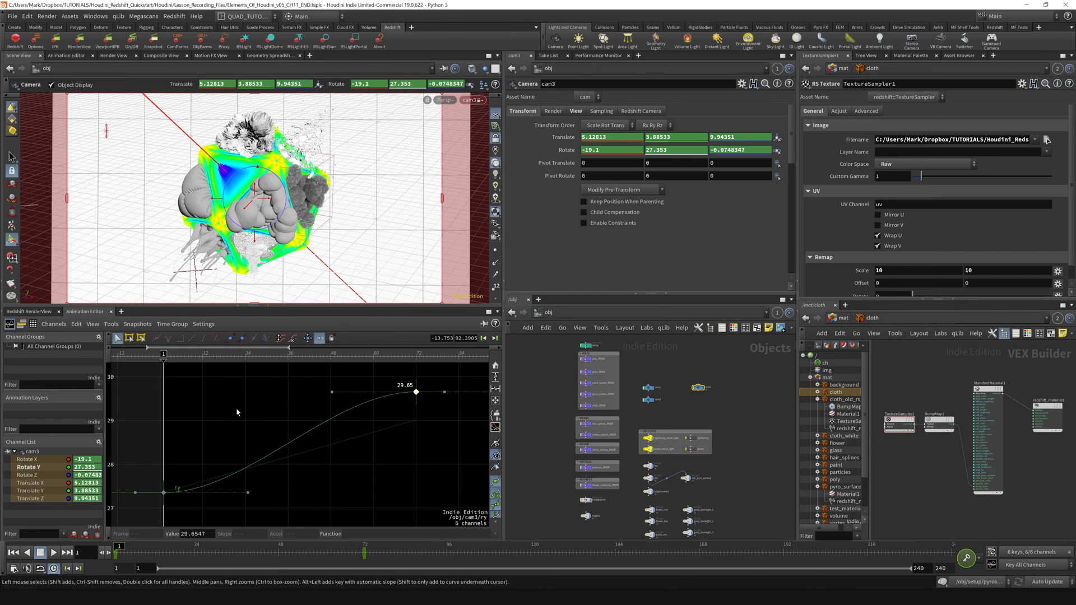
left_click_drag(415, 393, 415, 441)
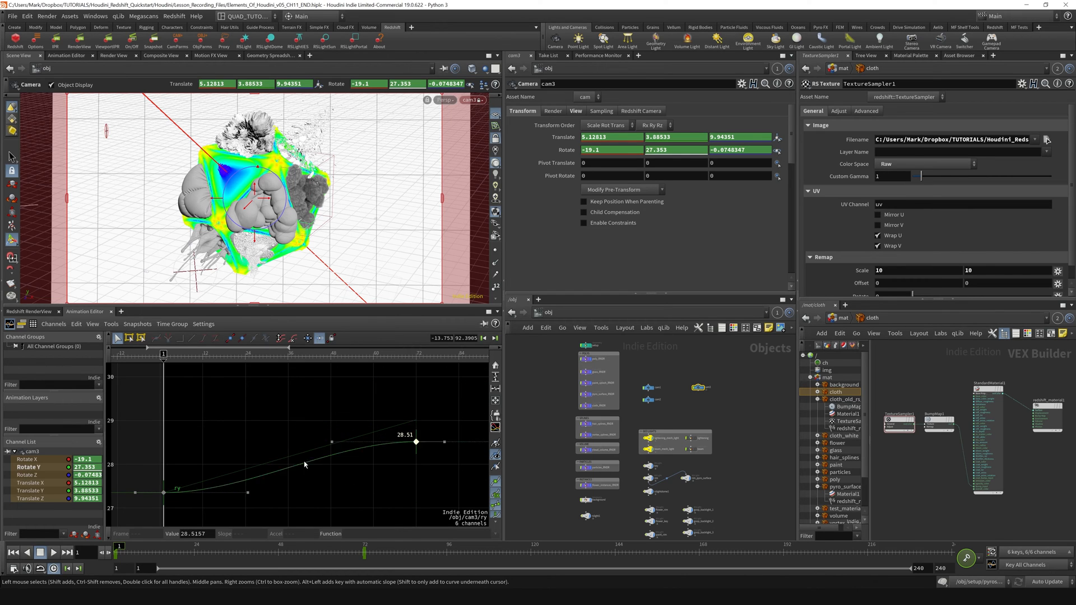
left_click_drag(415, 442, 415, 445)
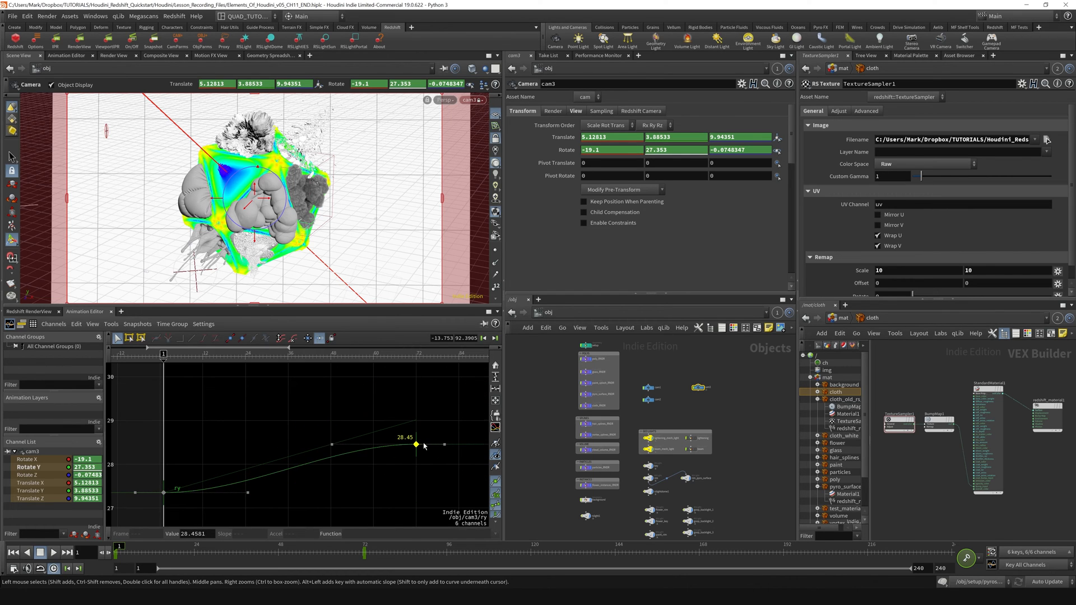
left_click_drag(414, 445, 414, 420)
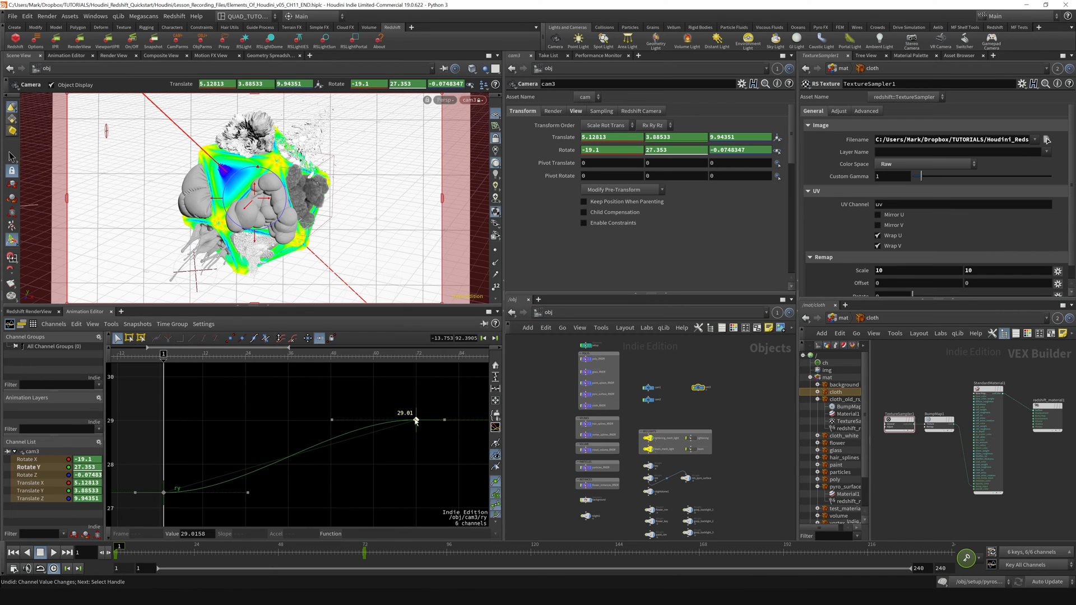
Shift the end key earlier then to frame 78, finally back to frame 72 at 29.2
left_click_drag(415, 420, 405, 408)
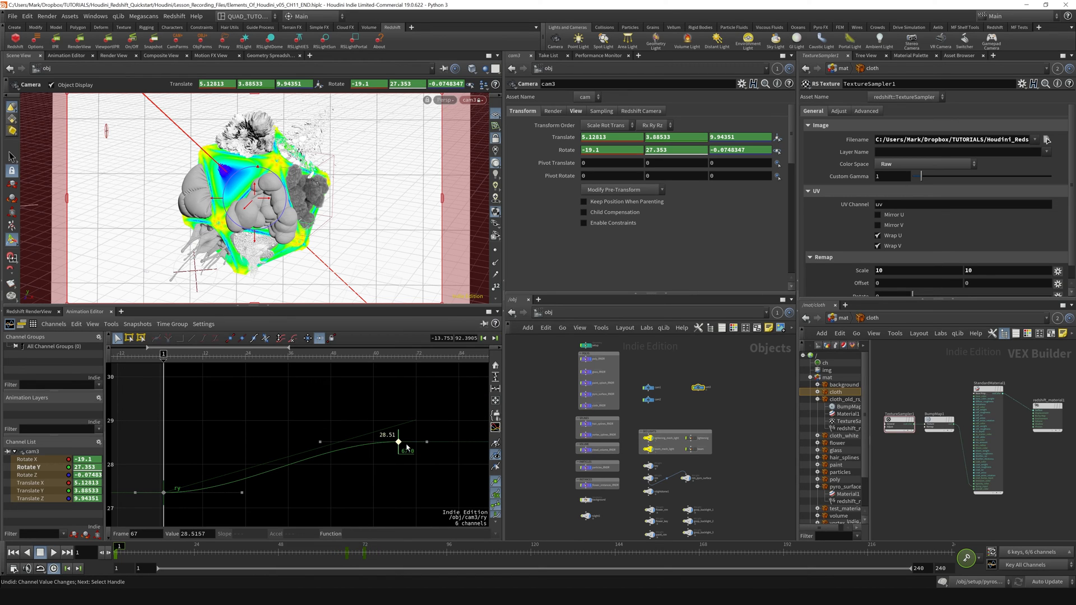
left_click_drag(398, 442, 415, 421)
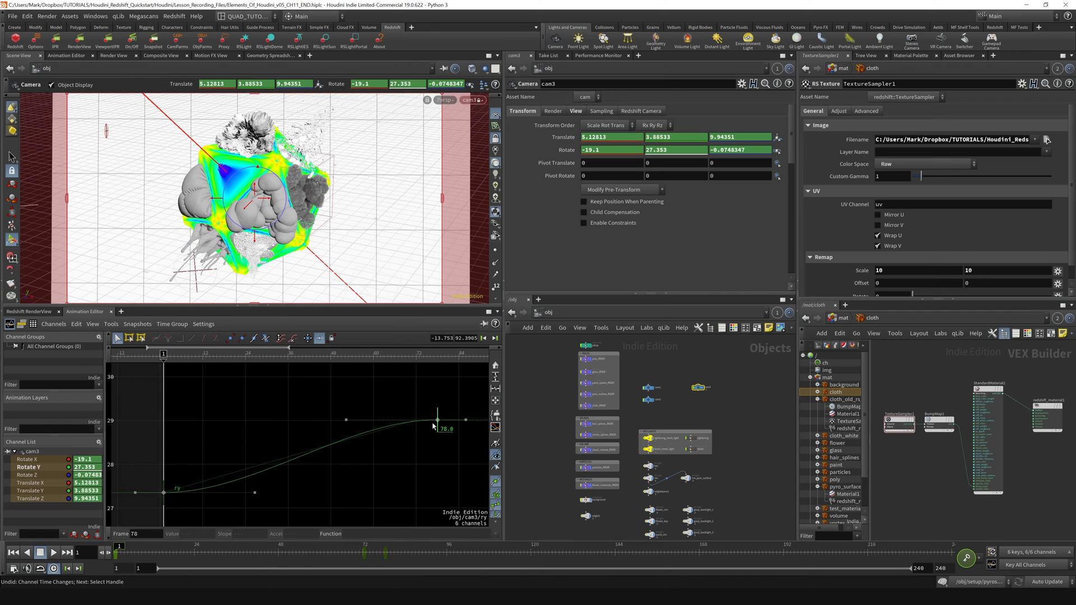
left_click_drag(438, 415, 417, 412)
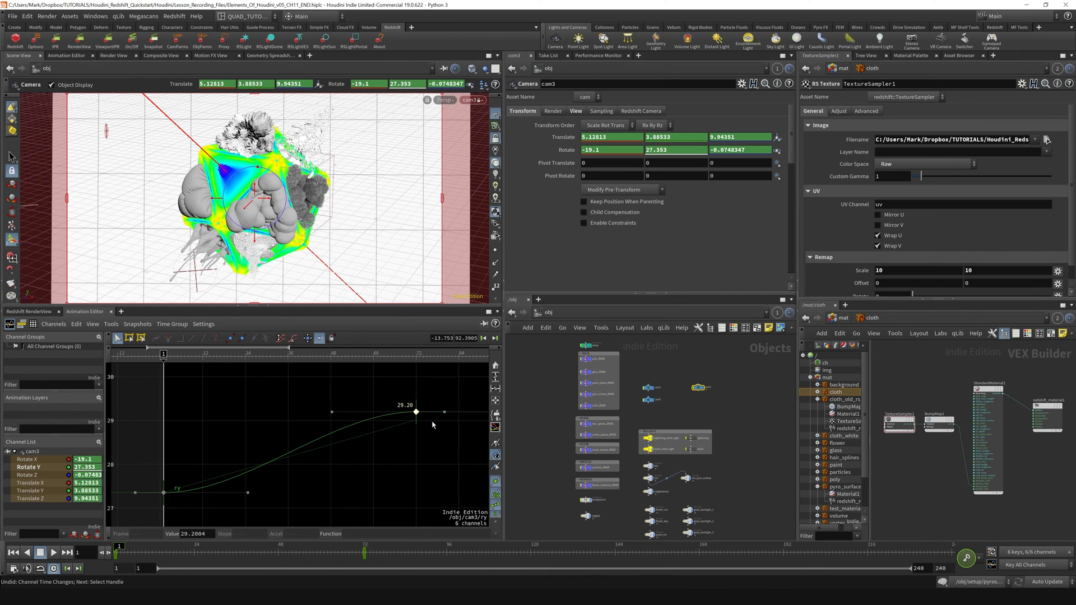
left_click_drag(415, 413, 415, 421)
type("20")
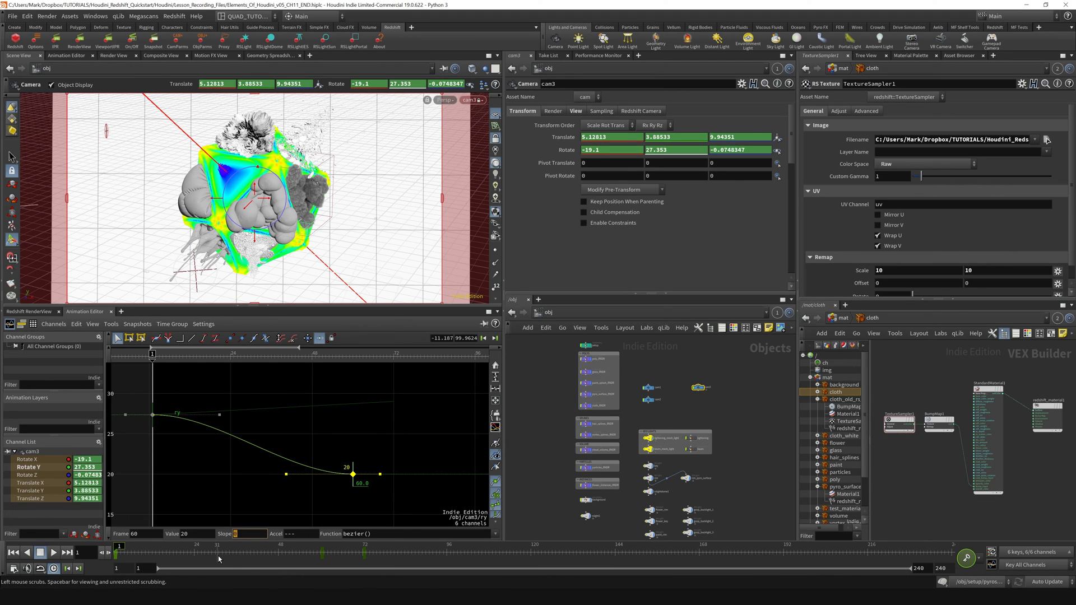
Tilt the frame 60 key's tangent to a steeper slope of about 5
left_click_drag(378, 474, 378, 461)
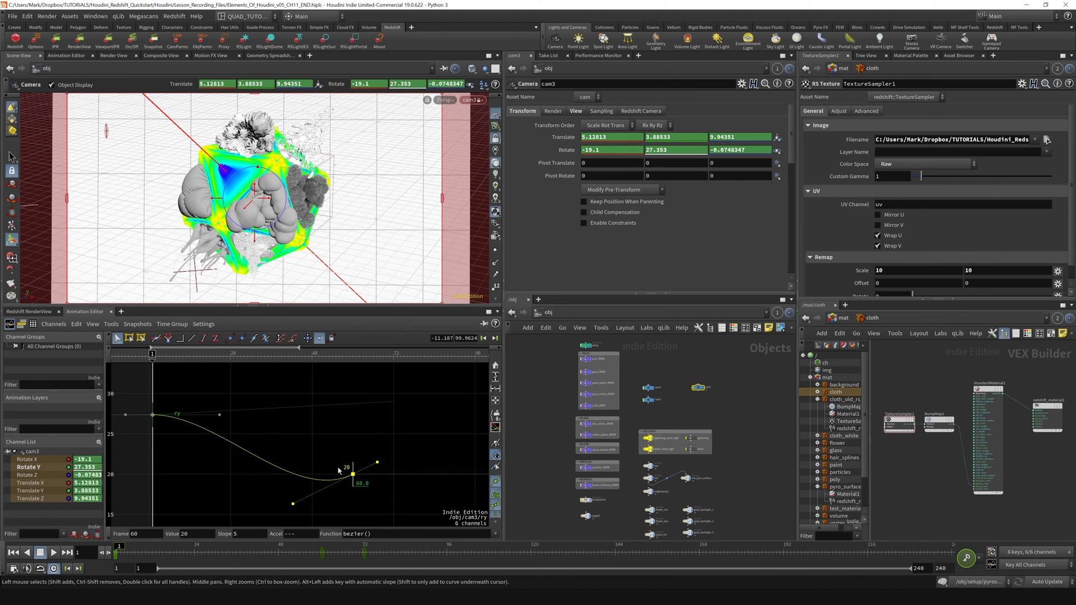
mouse_move(313, 478)
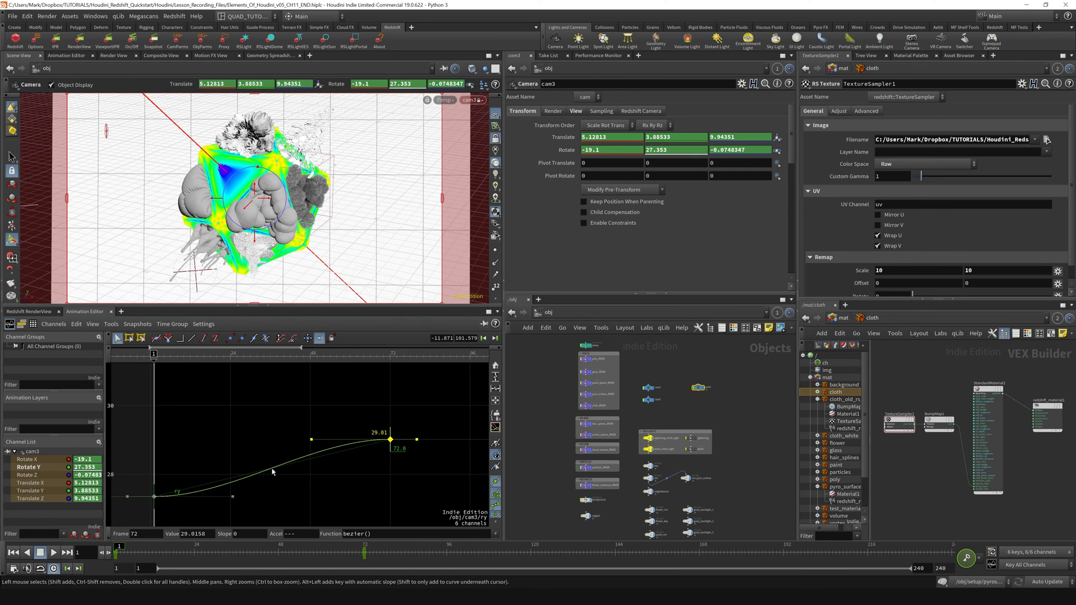
Lower the frame 36 key and lengthen the end key's tangent for a softer ease into frame 72
left_click(269, 468)
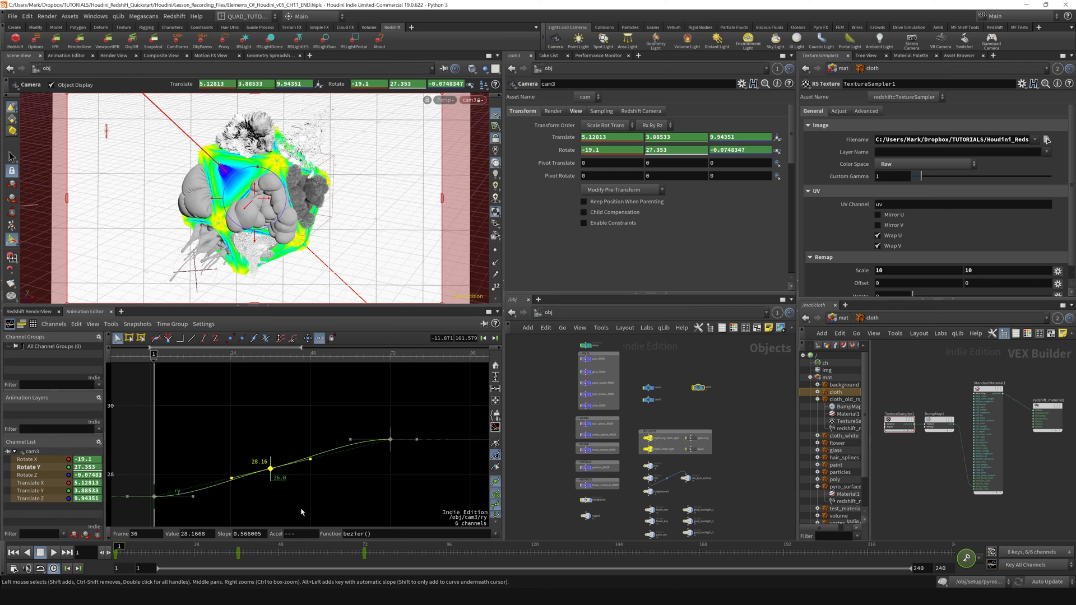
left_click_drag(269, 459, 268, 495)
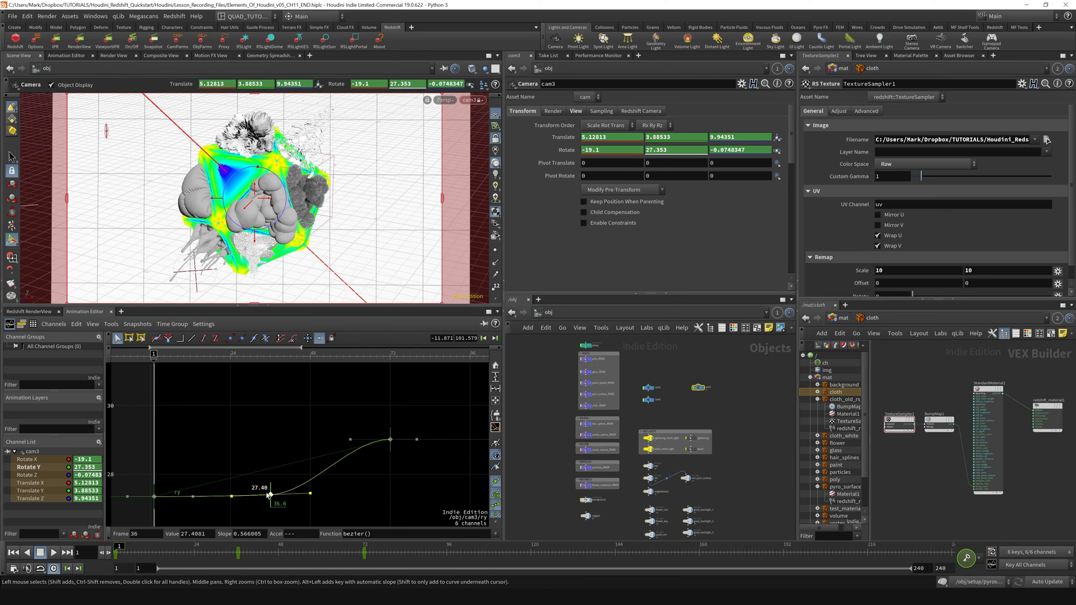
left_click_drag(269, 494, 269, 472)
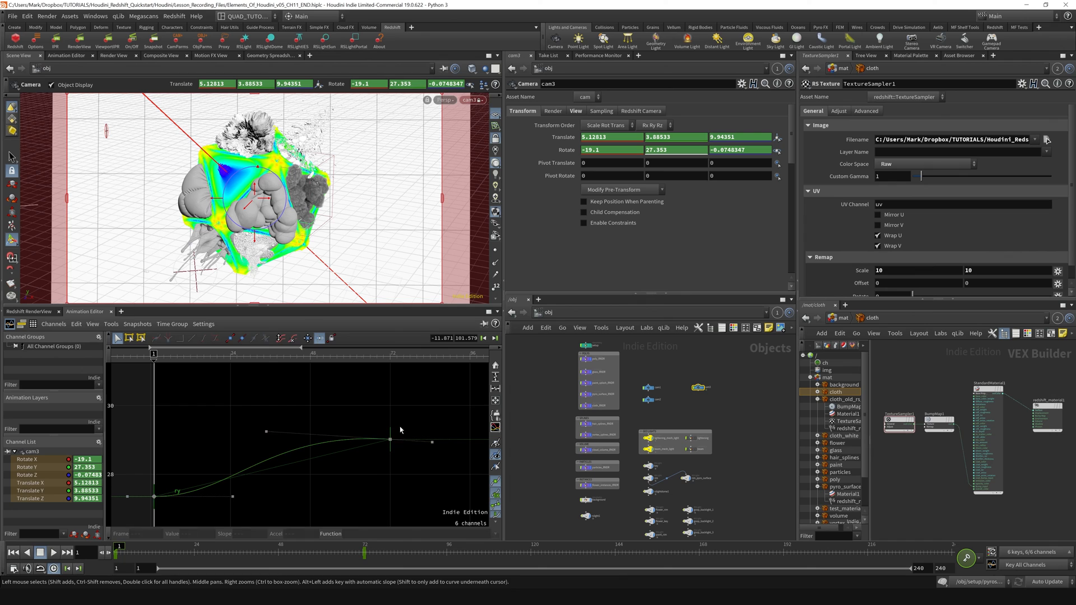
Display all six cam3 transform curves together in the graph
left_click(390, 440)
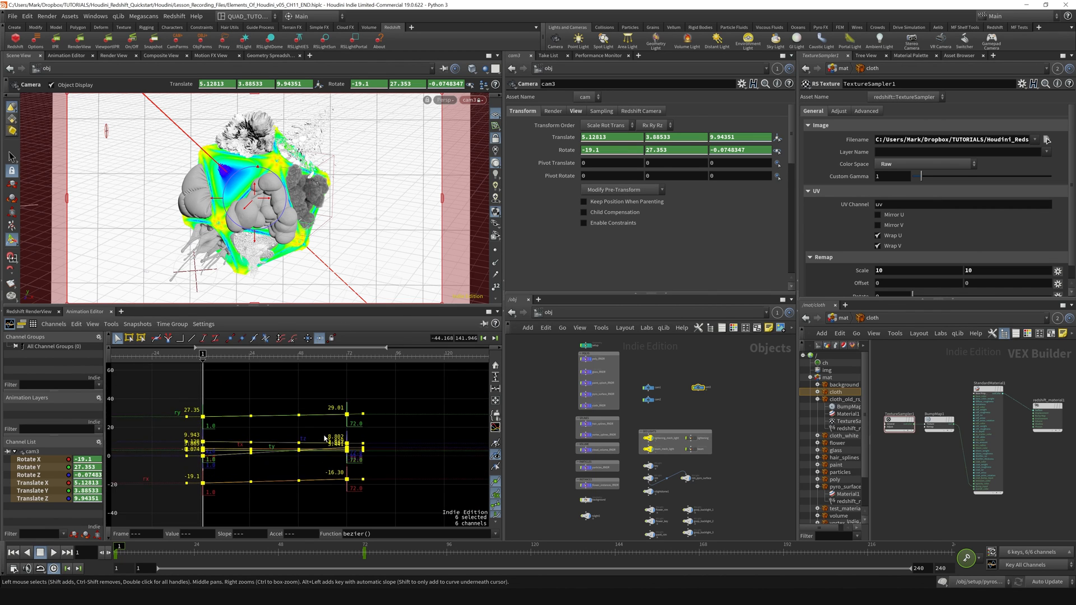
mouse_move(336, 457)
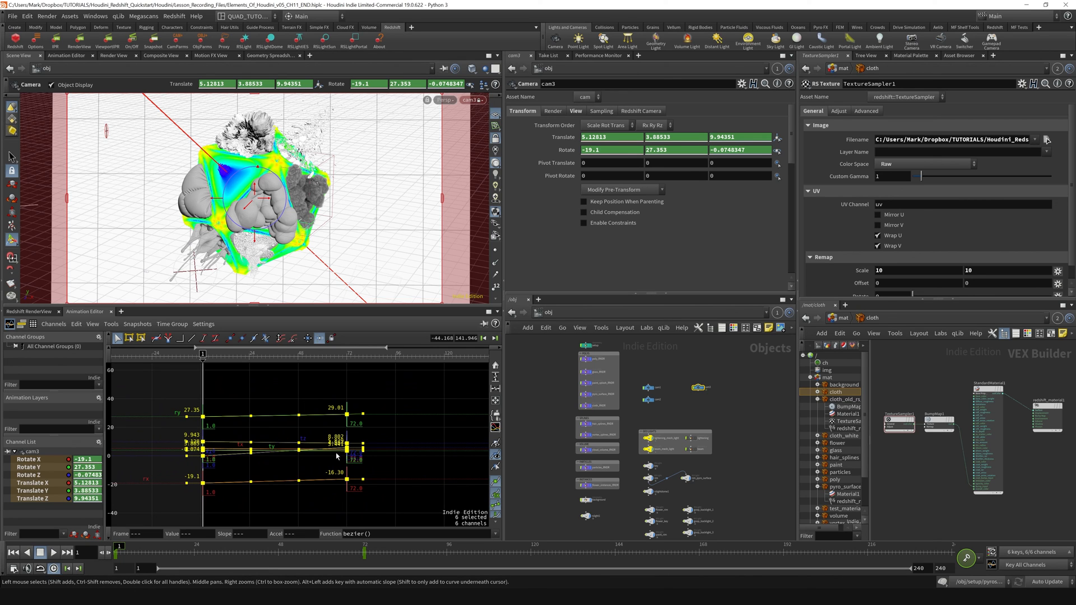